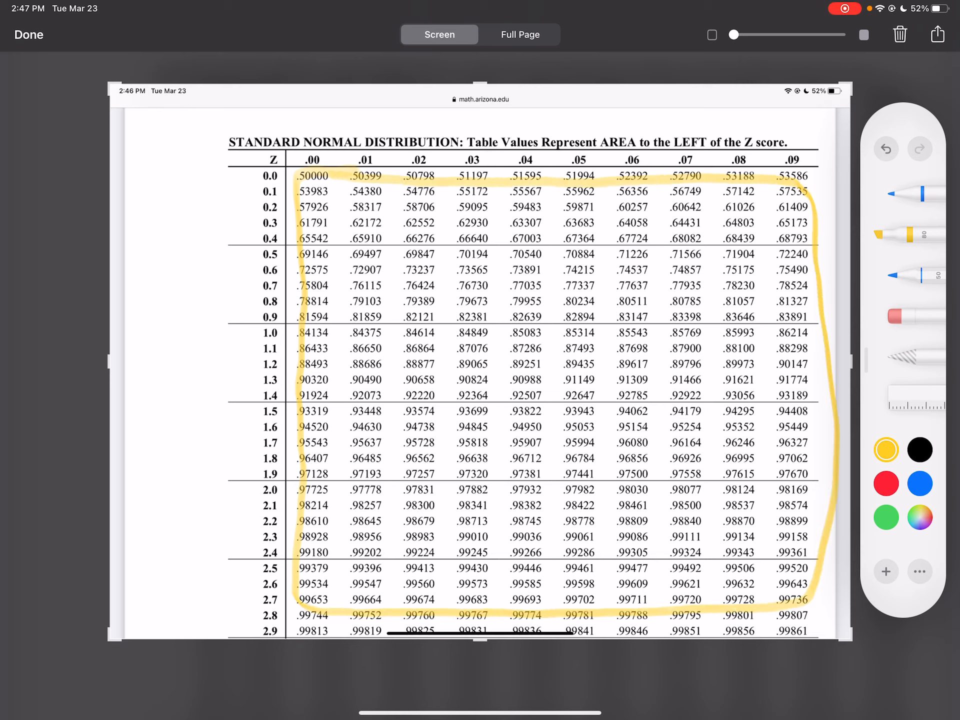
# Step: Select the thin blue pen for underlining the 0.0 row of the table
pyautogui.click(919, 483)
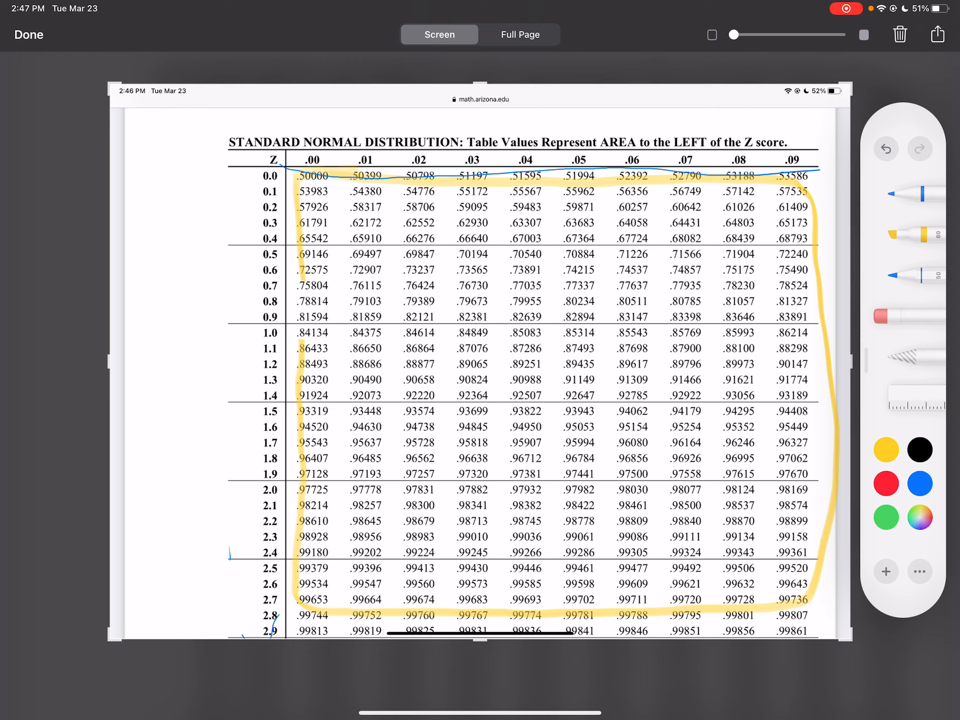
pyautogui.click(920, 483)
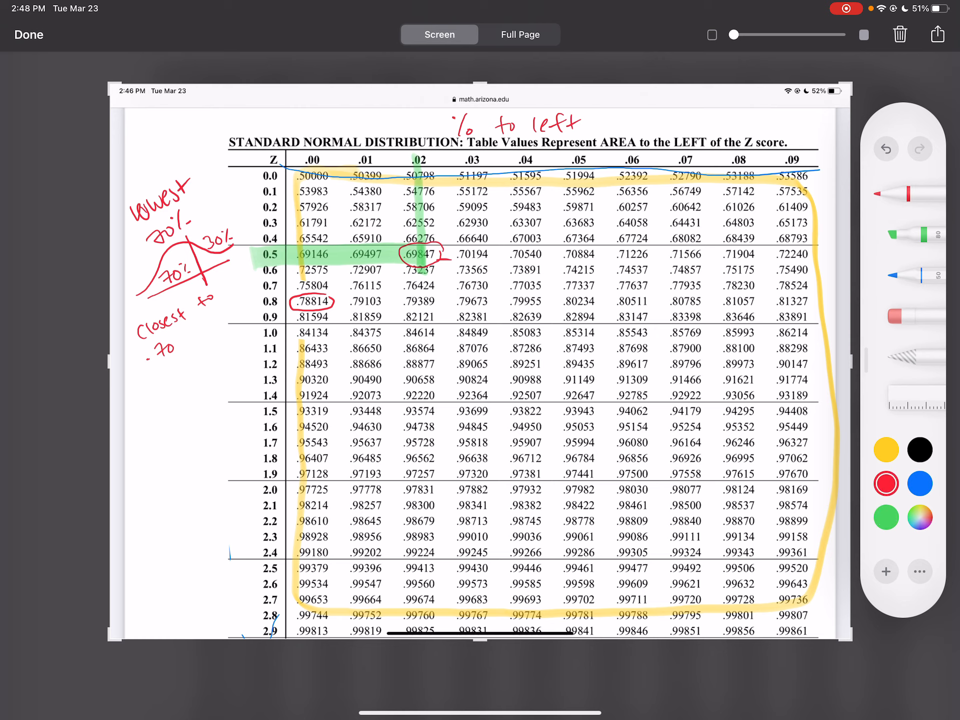
# Step: Switch the ink from black to yellow
pyautogui.click(920, 450)
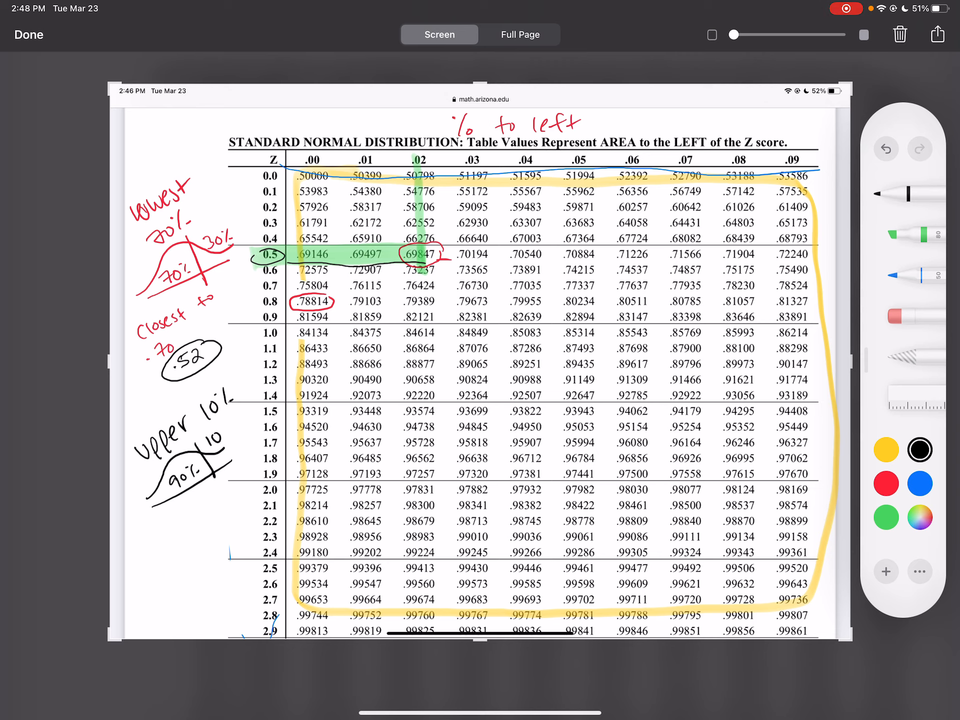
pyautogui.click(886, 450)
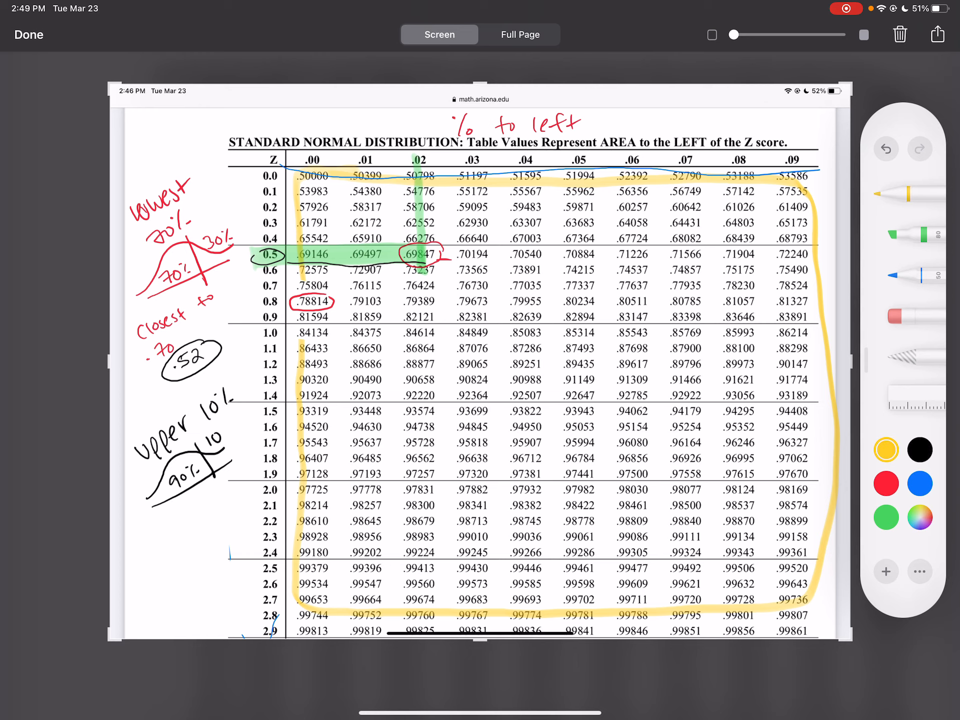